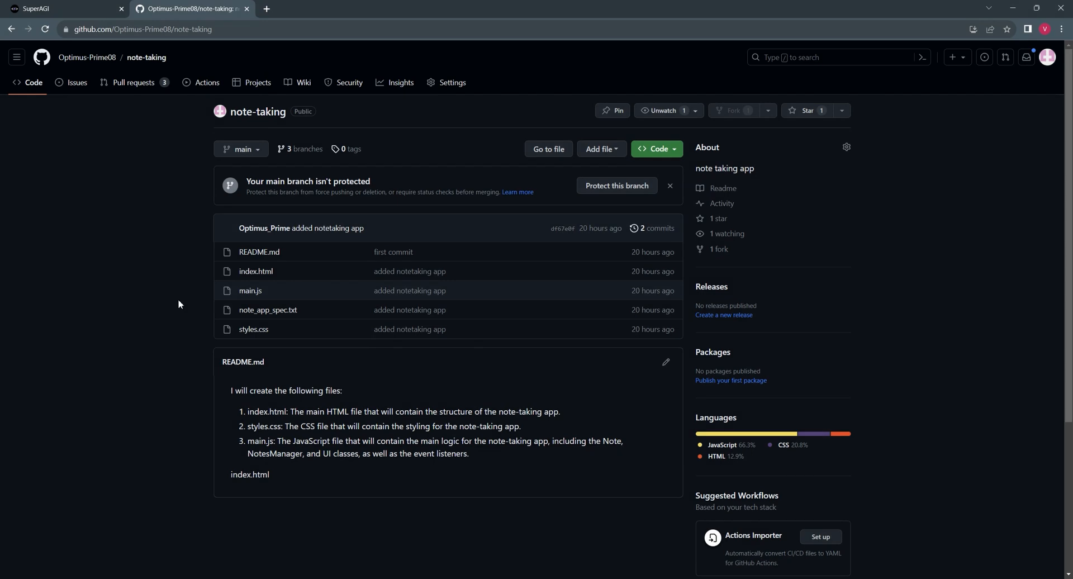
pyautogui.moveTo(134, 82)
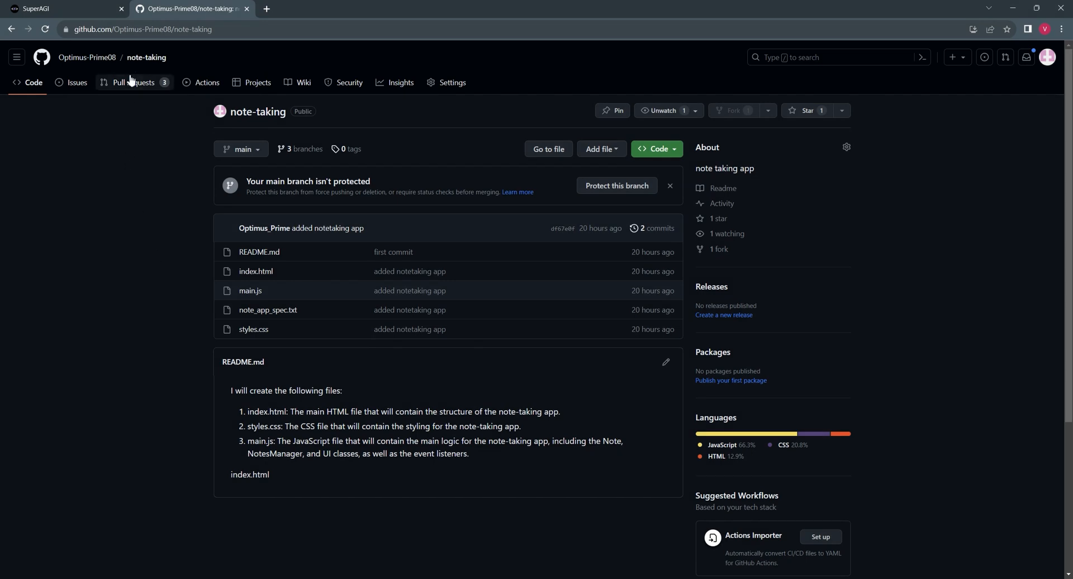
pyautogui.moveTo(258, 112)
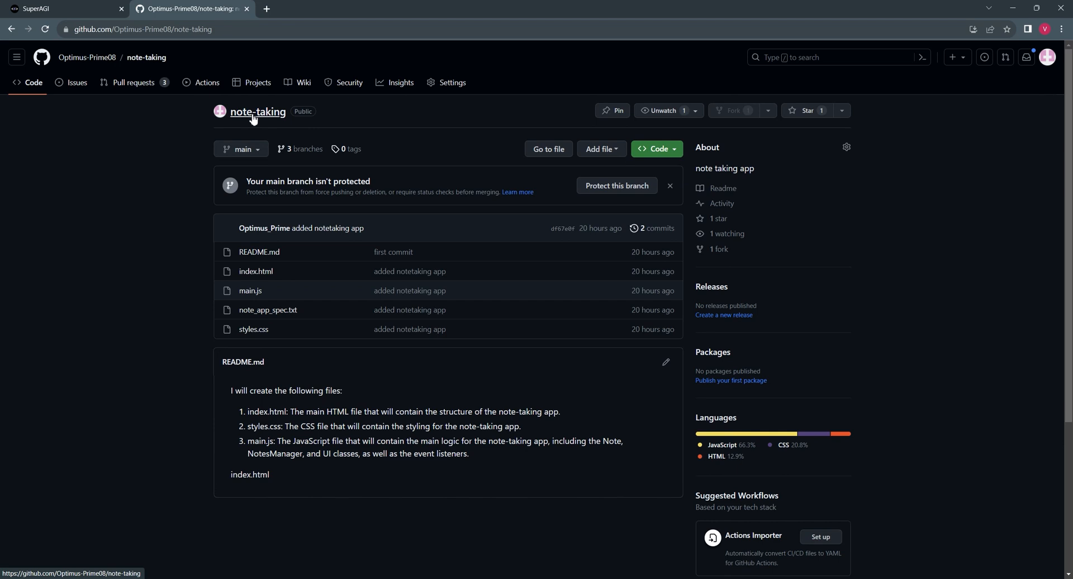
pyautogui.moveTo(174, 120)
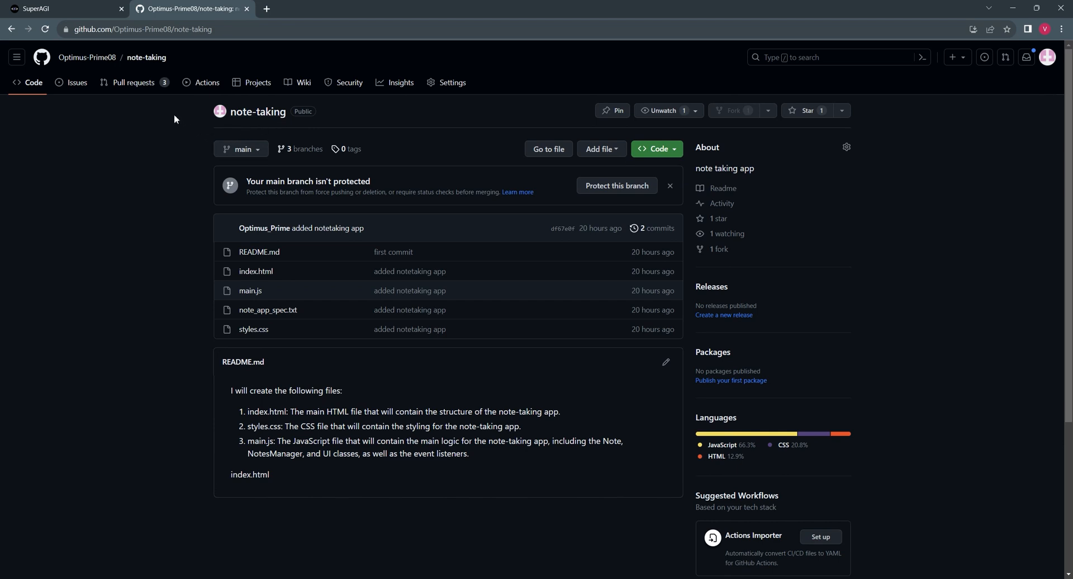
# List the note-taking repository's three open pull requests, then return to the SuperAGI dashboard.
pyautogui.click(134, 81)
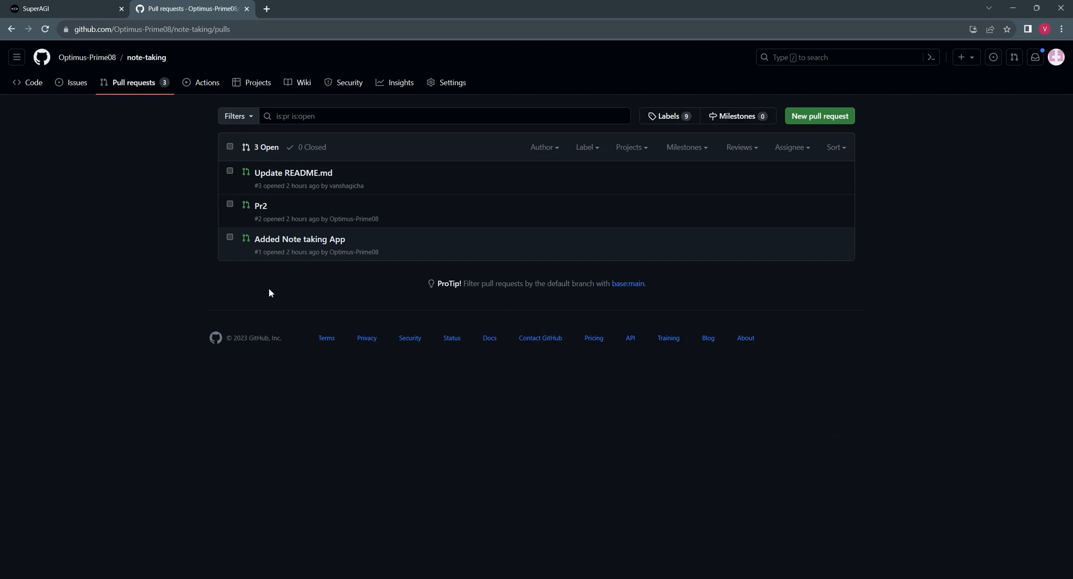
pyautogui.moveTo(367, 294)
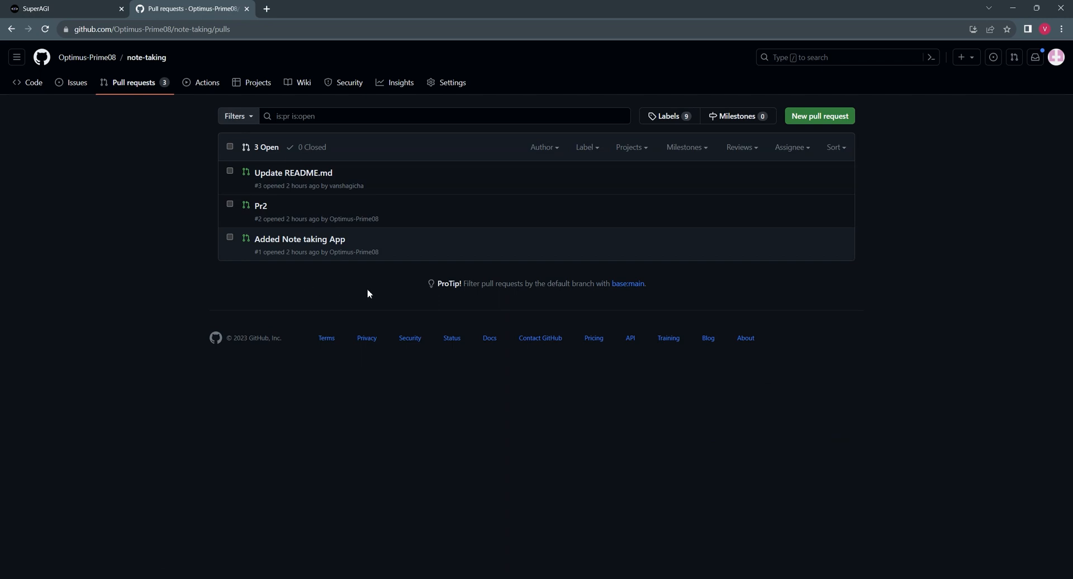
pyautogui.moveTo(356, 295)
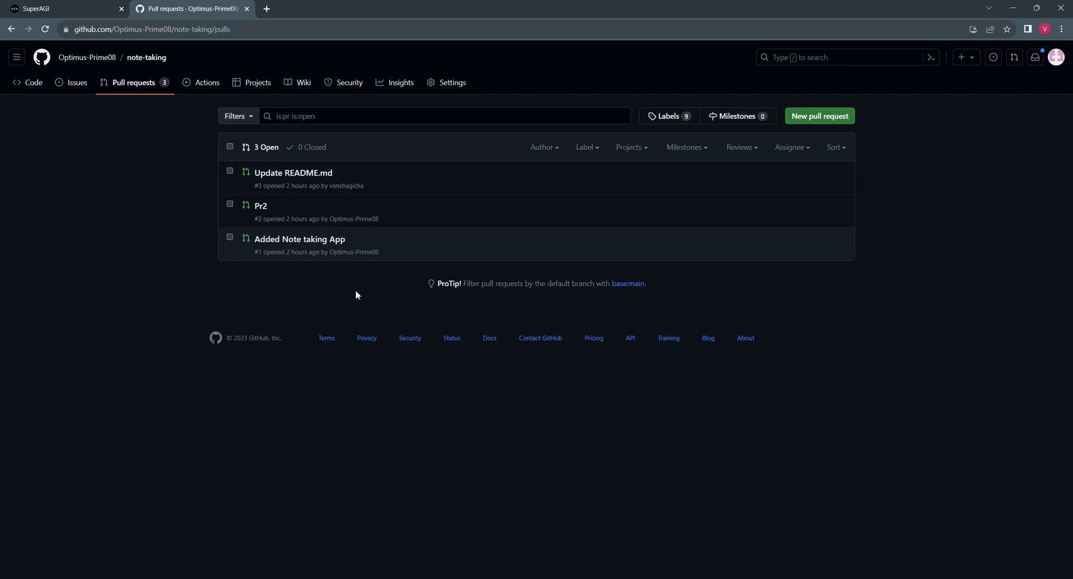
pyautogui.moveTo(222, 288)
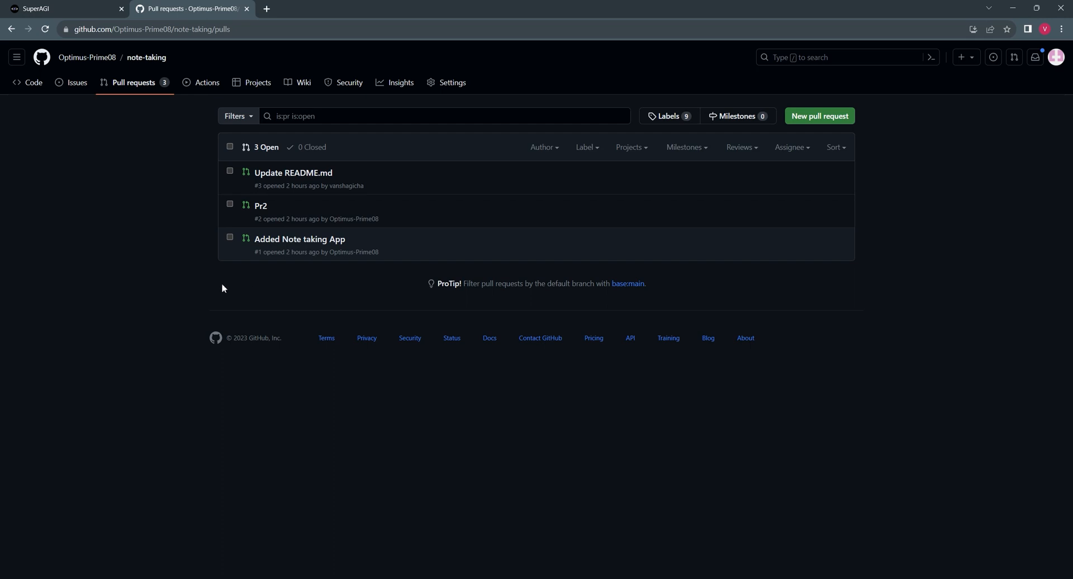
pyautogui.click(65, 7)
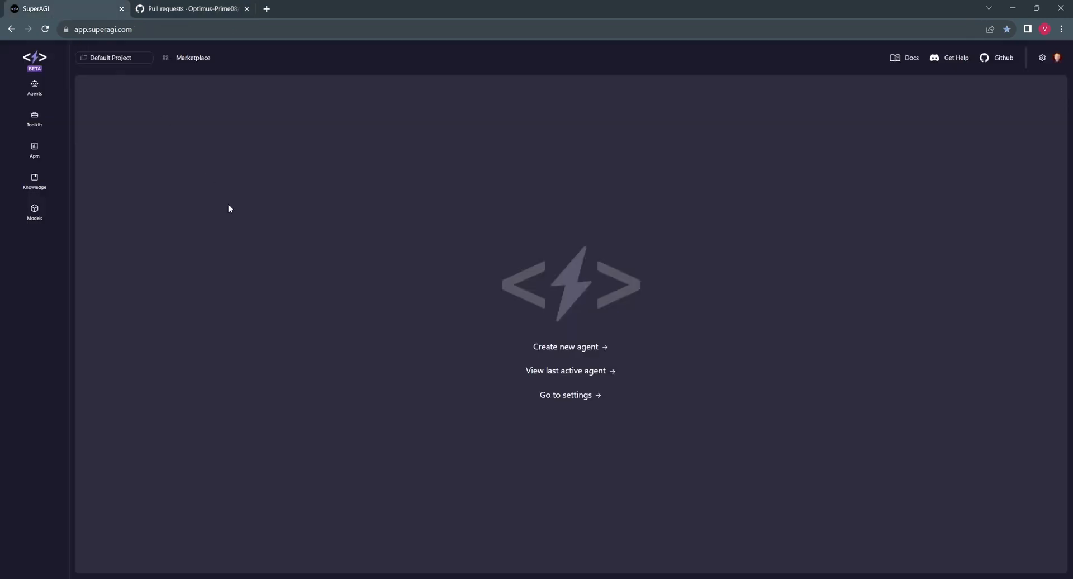
# Start a new agent 'github Pull requests' with fetch-and-review goals, gpt-4 and GitHub PR tools.
pyautogui.click(34, 87)
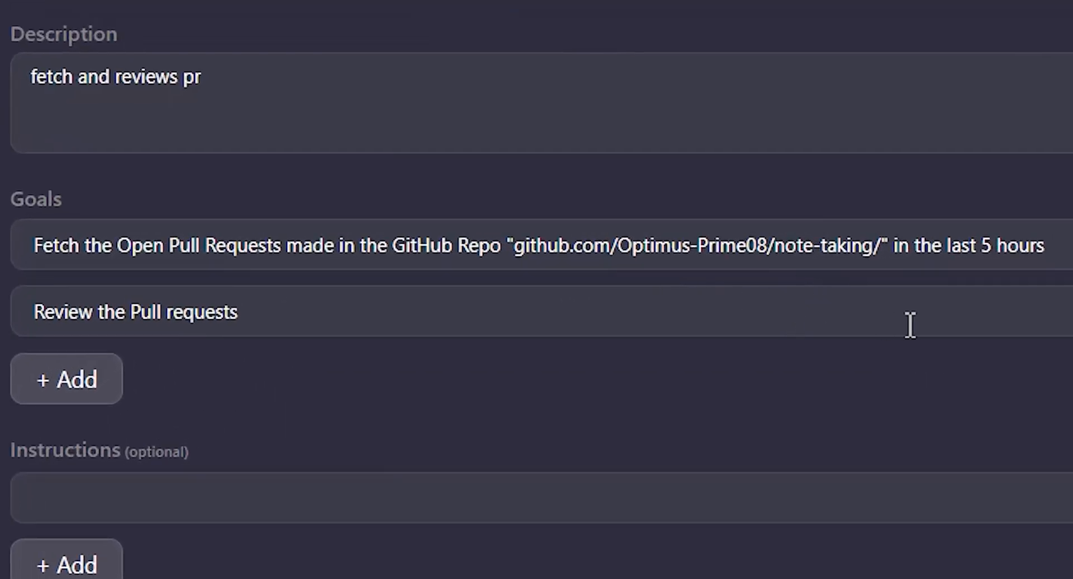
pyautogui.scroll(-3)
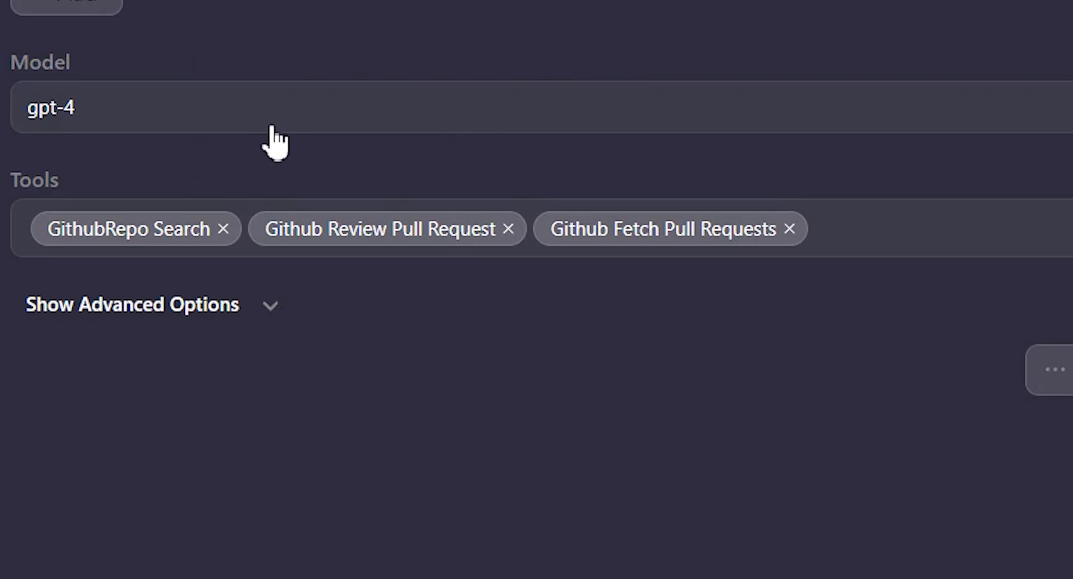
pyautogui.moveTo(732, 264)
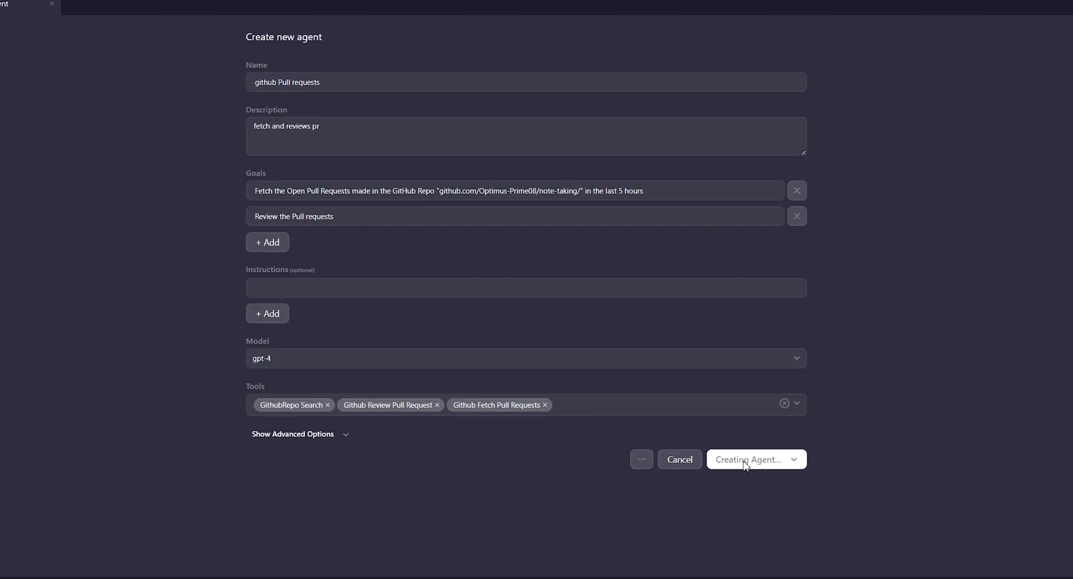
# Run the github Pull requests agent until it reports all goals completed.
pyautogui.click(751, 460)
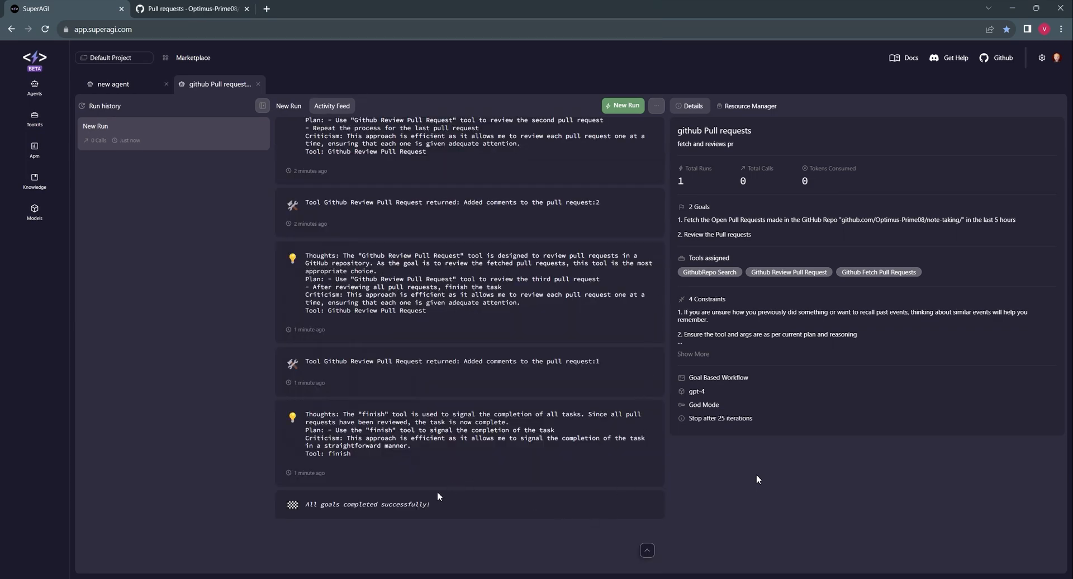
pyautogui.moveTo(356, 351)
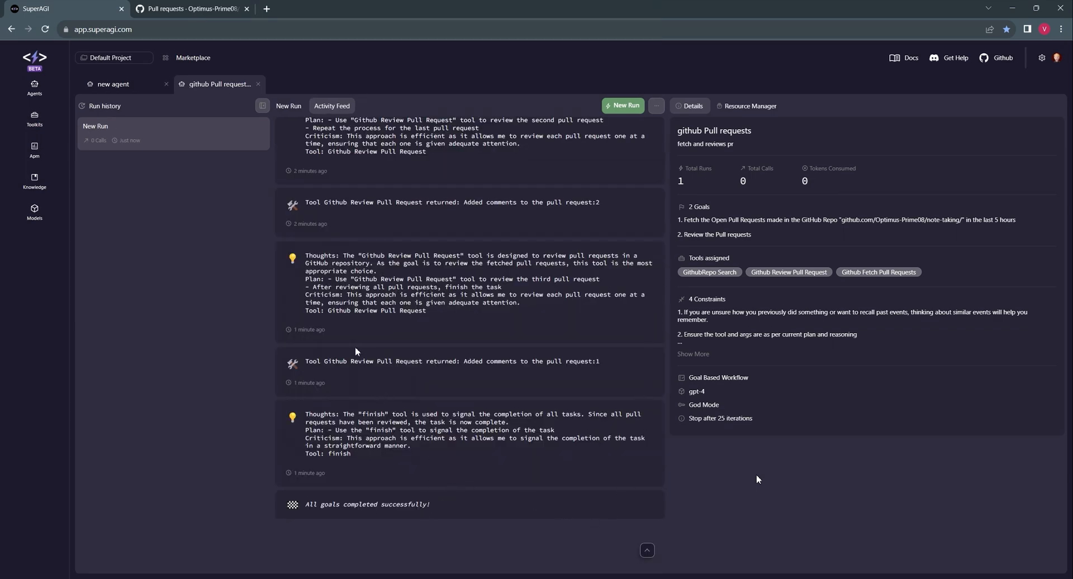
# Return to the GitHub pull request list and view the agent's comments on Pr2.
pyautogui.click(191, 8)
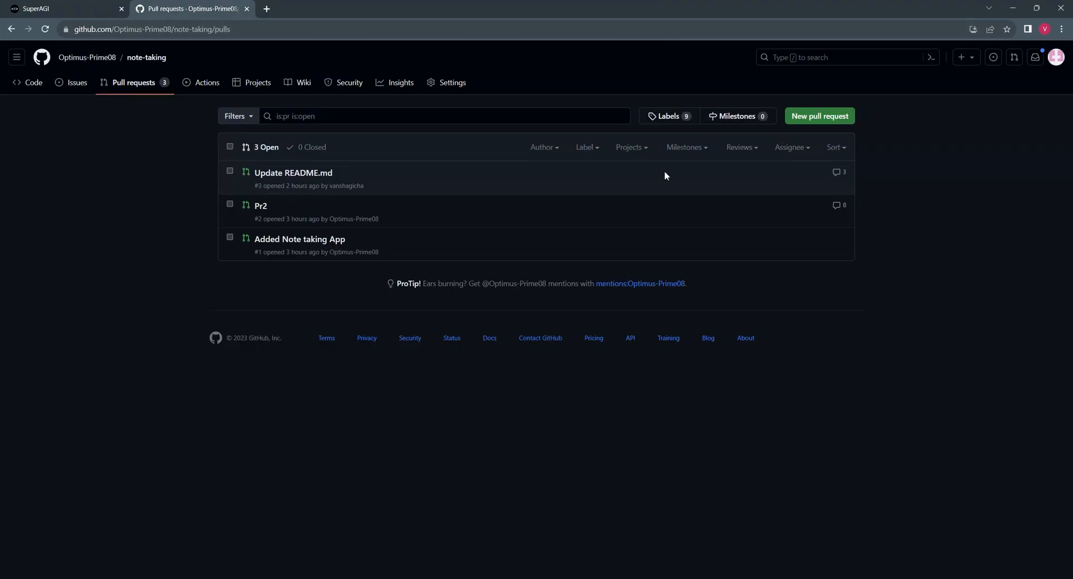
pyautogui.moveTo(773, 175)
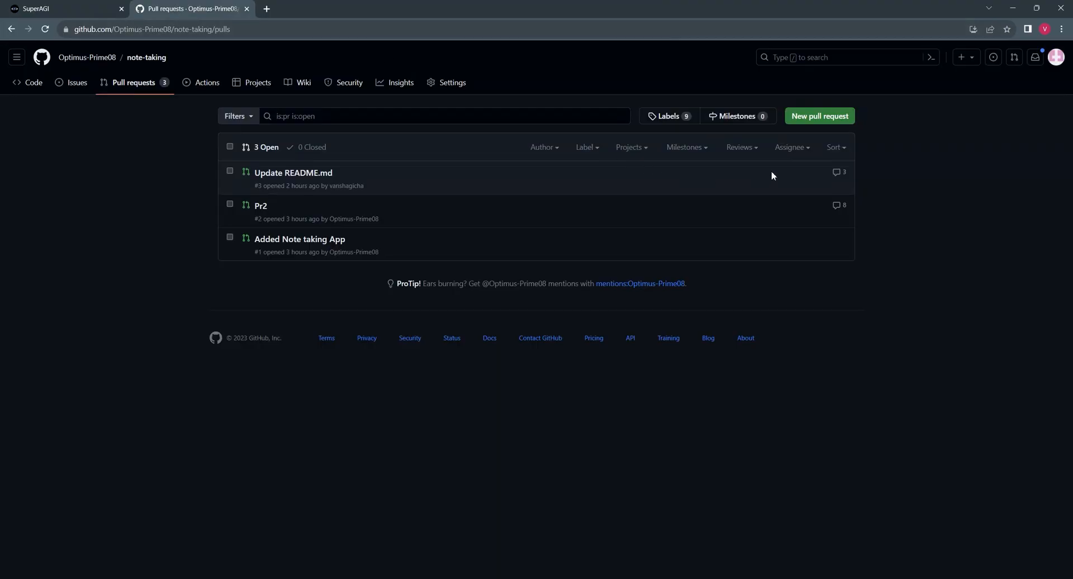
pyautogui.moveTo(837, 209)
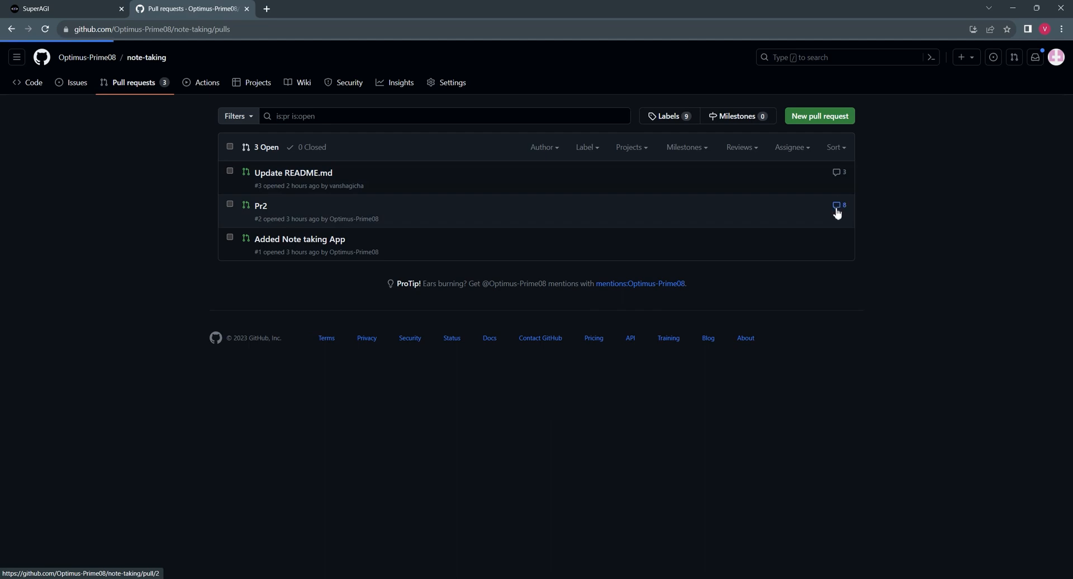
pyautogui.click(260, 206)
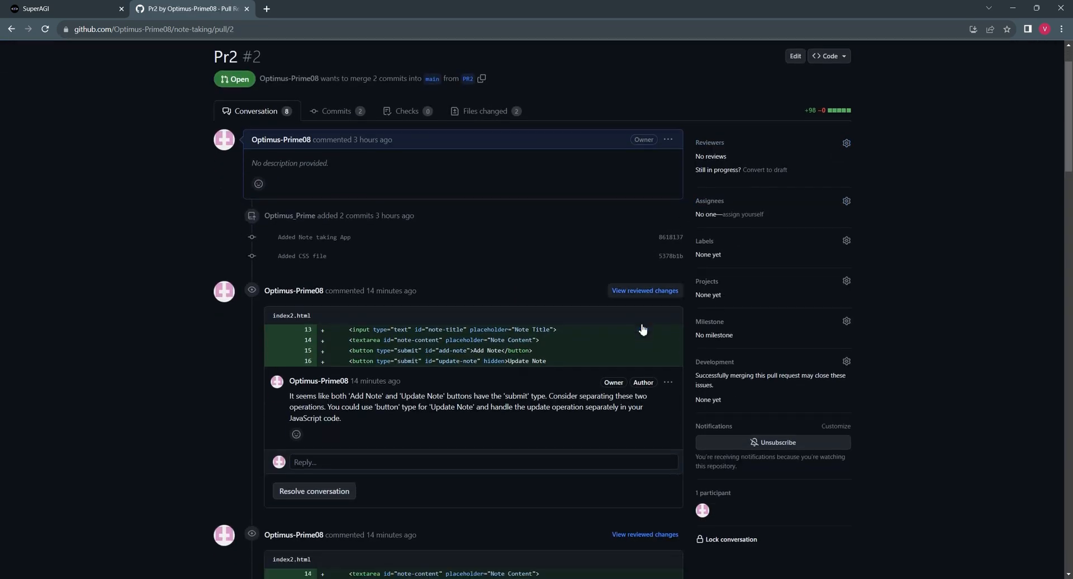
pyautogui.scroll(-3)
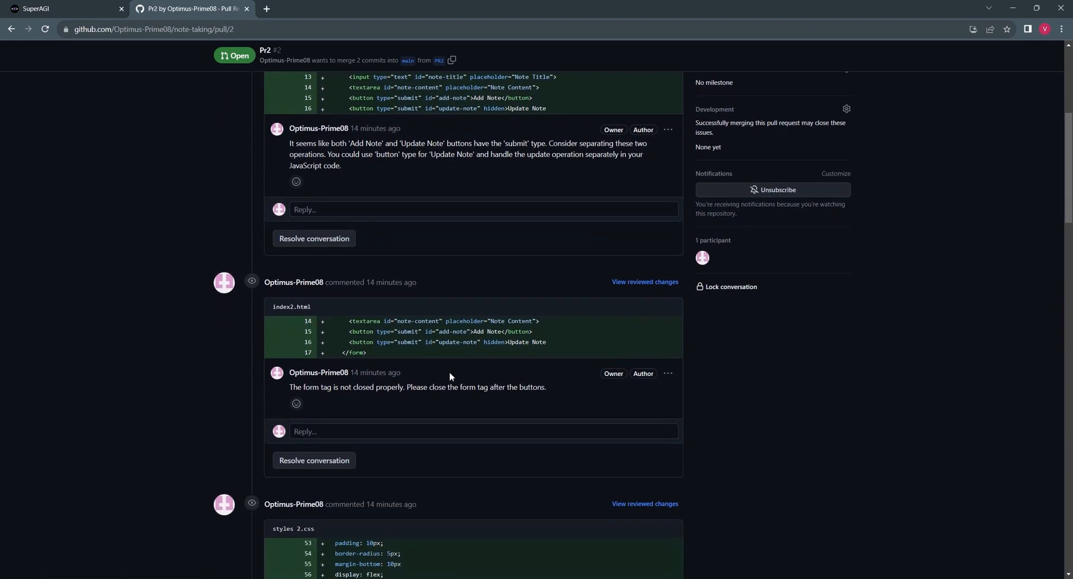
pyautogui.tripleClick(417, 387)
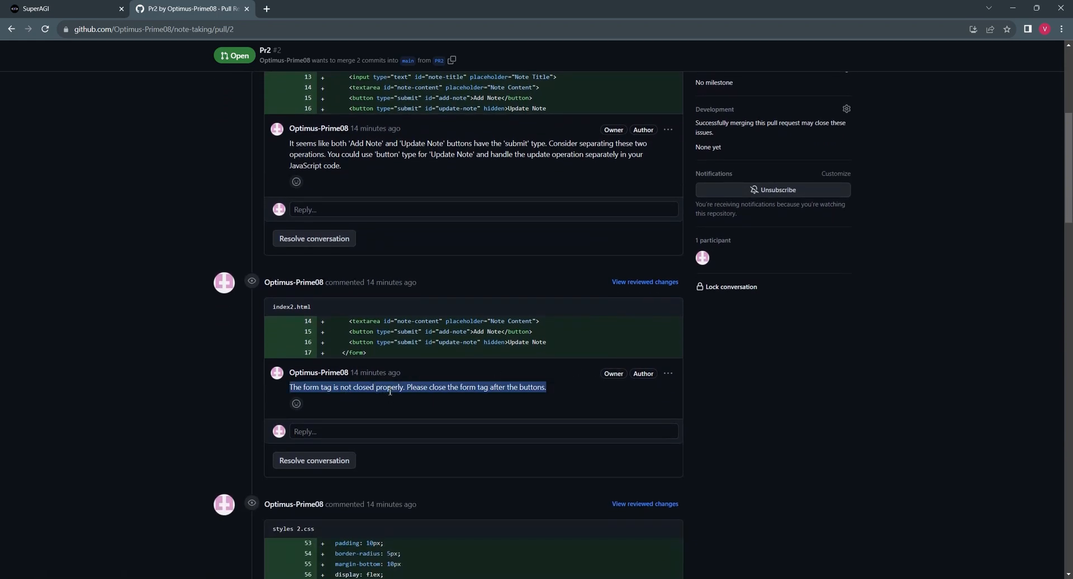
pyautogui.scroll(-3)
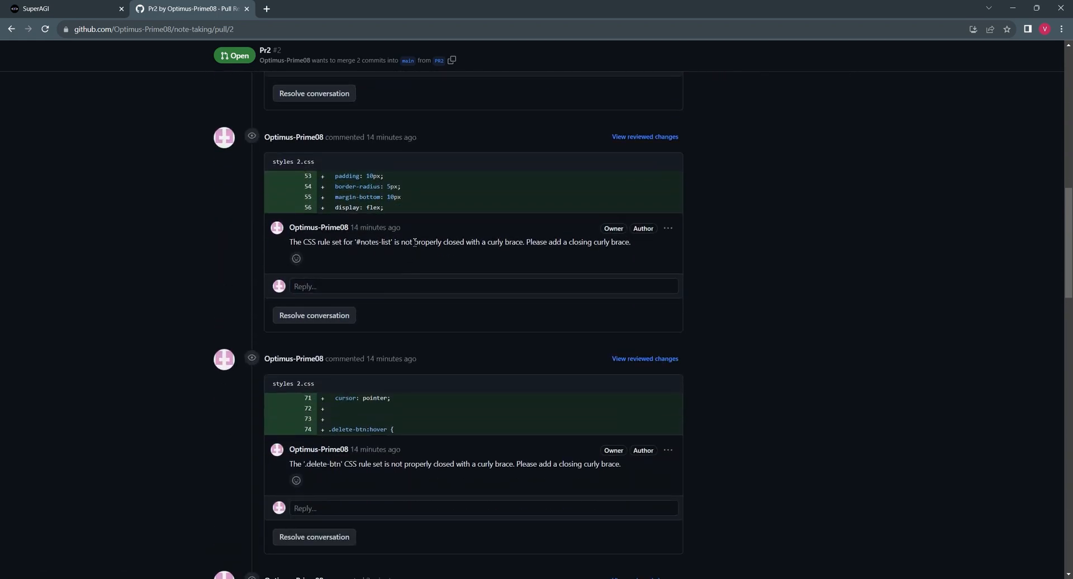
pyautogui.scroll(-3)
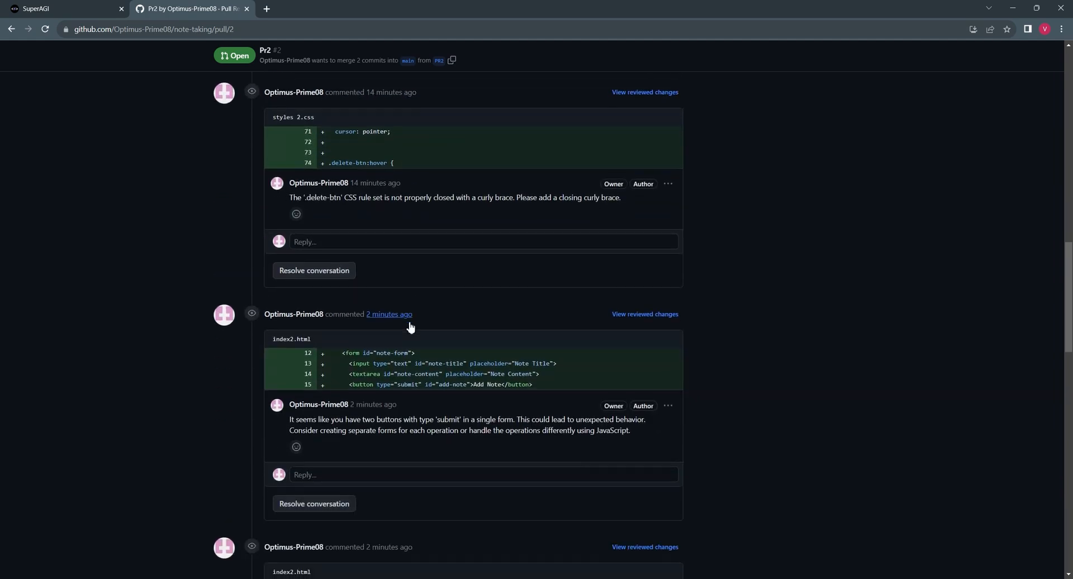
pyautogui.scroll(-3)
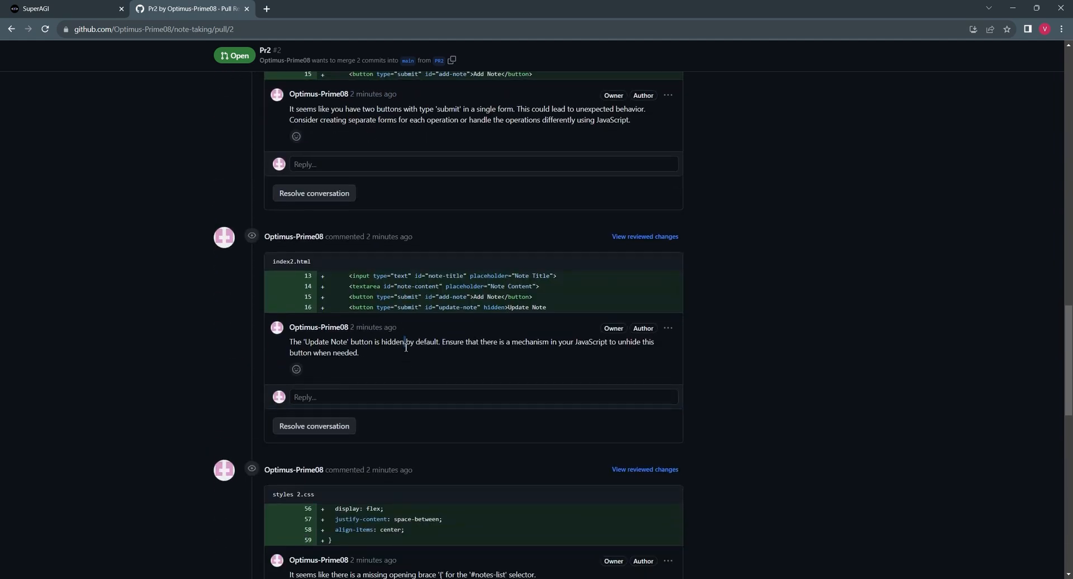